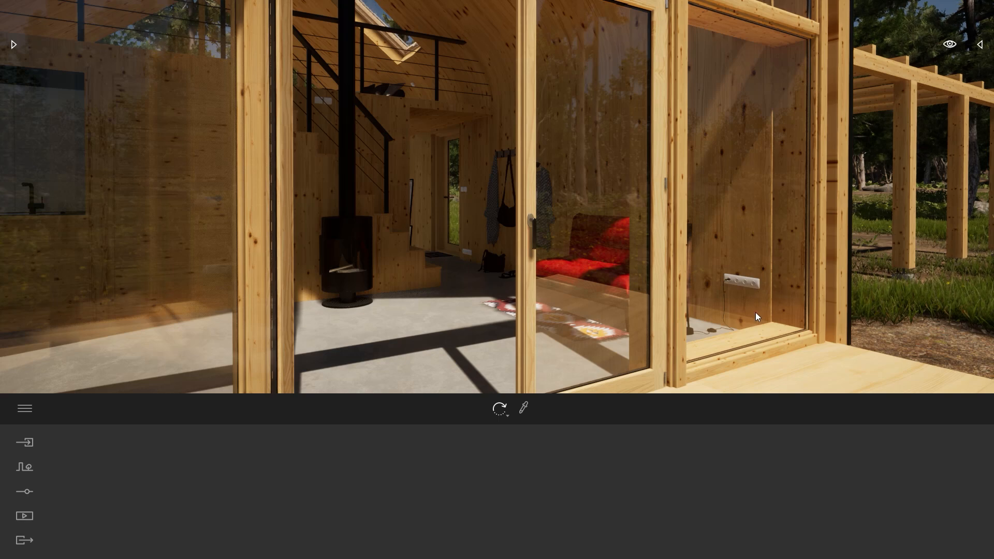
Open the Media section and show the list of still images
click(24, 515)
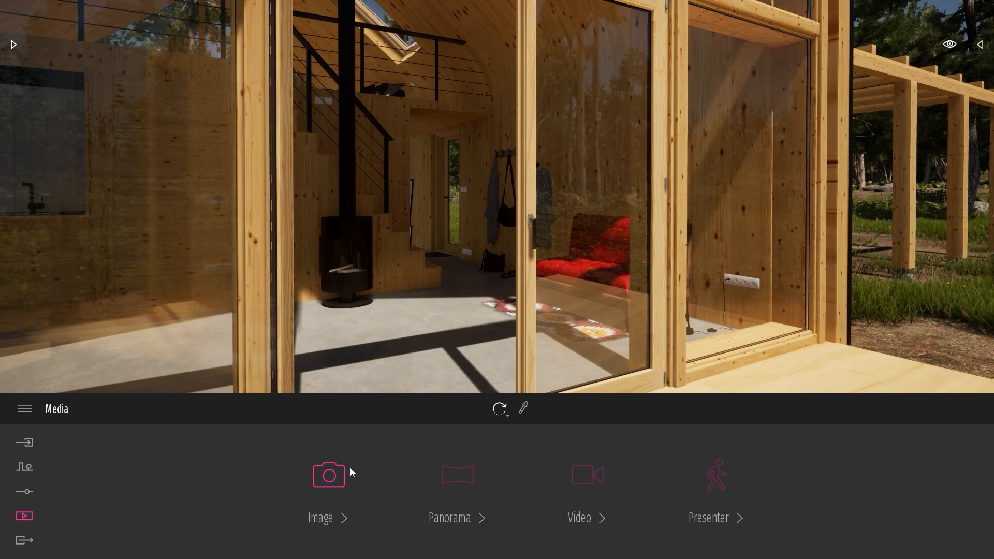
click(329, 475)
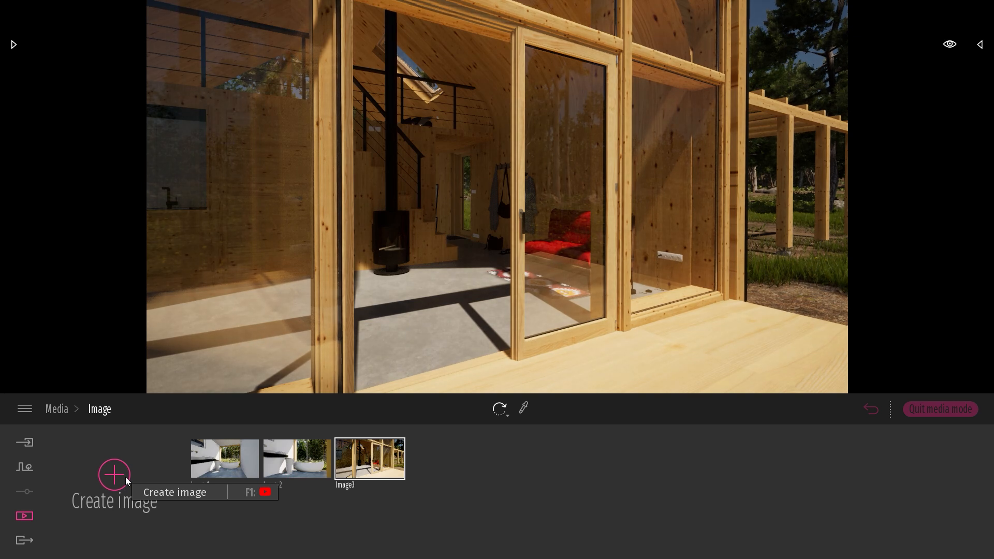
Open Image3's camera settings and enable depth of field
click(370, 459)
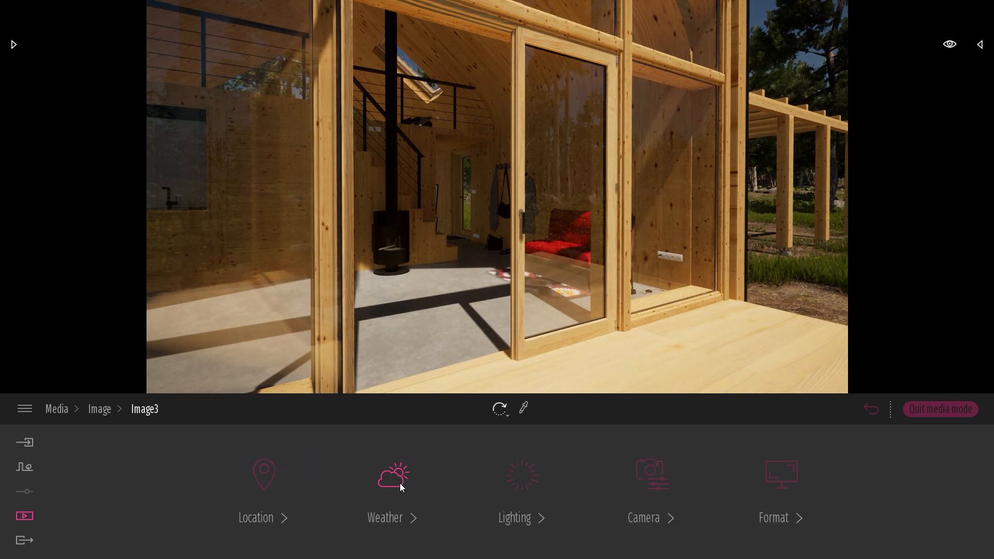
click(651, 488)
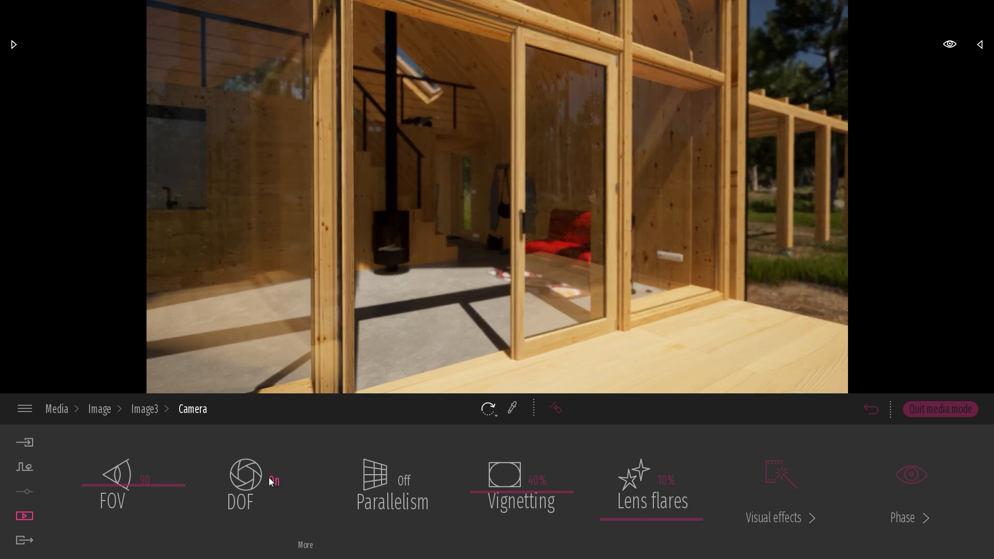
click(241, 475)
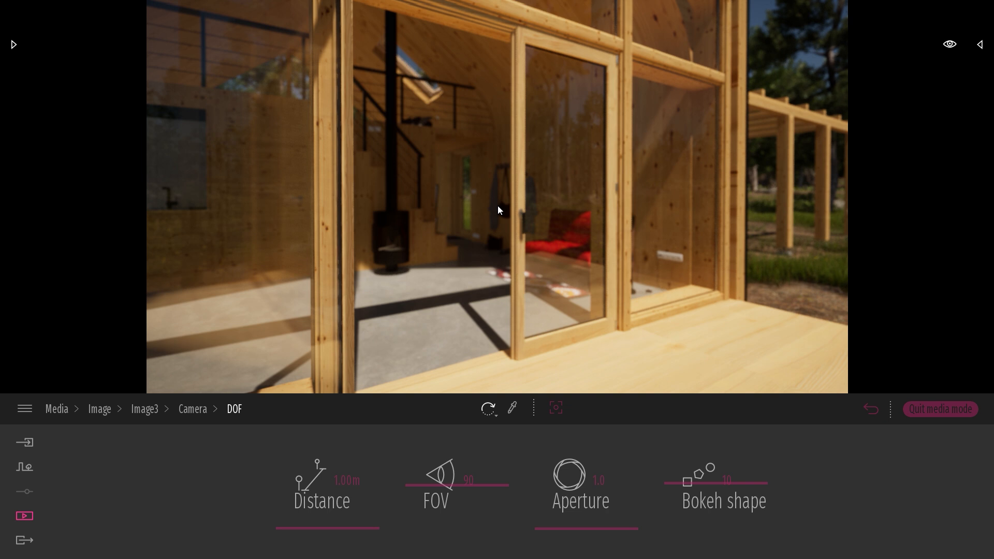
Change Image3's FOV value to 50 in the DOF panel
click(447, 485)
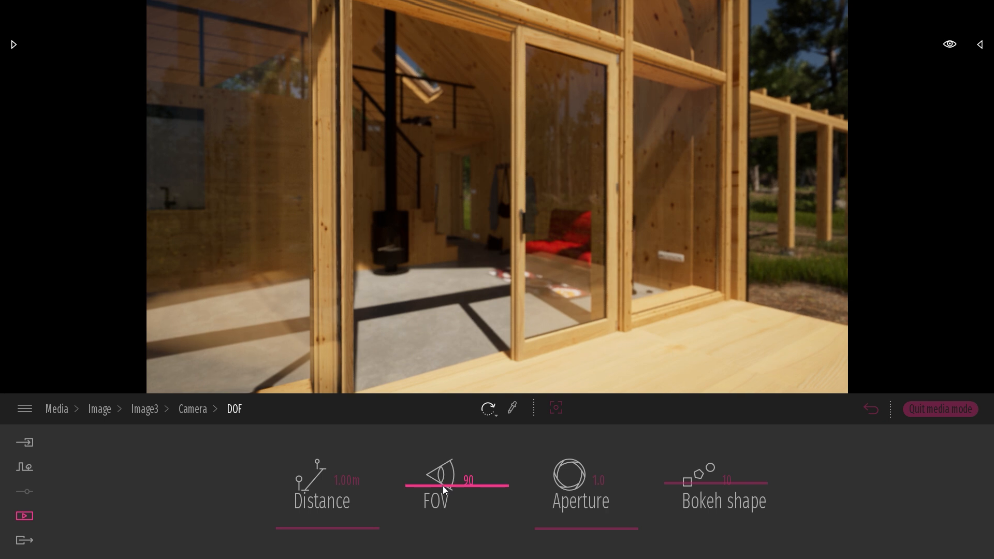
drag(469, 486, 446, 504)
text(5)
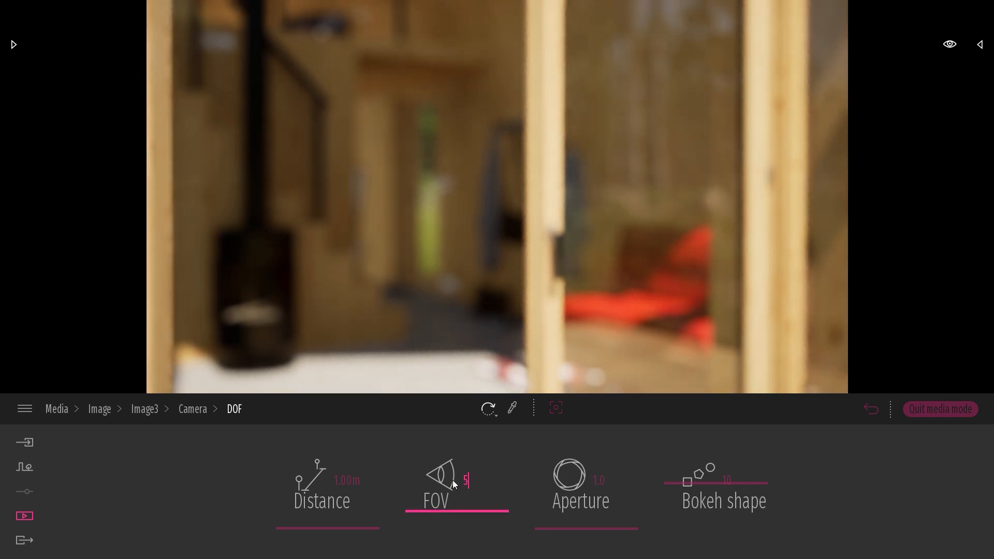
text(0)
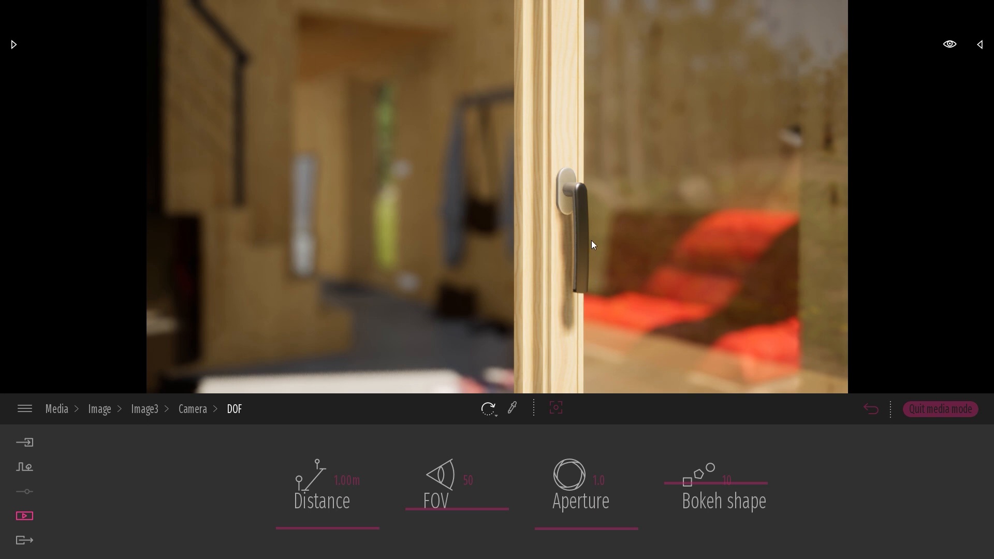
mouse_move(607, 196)
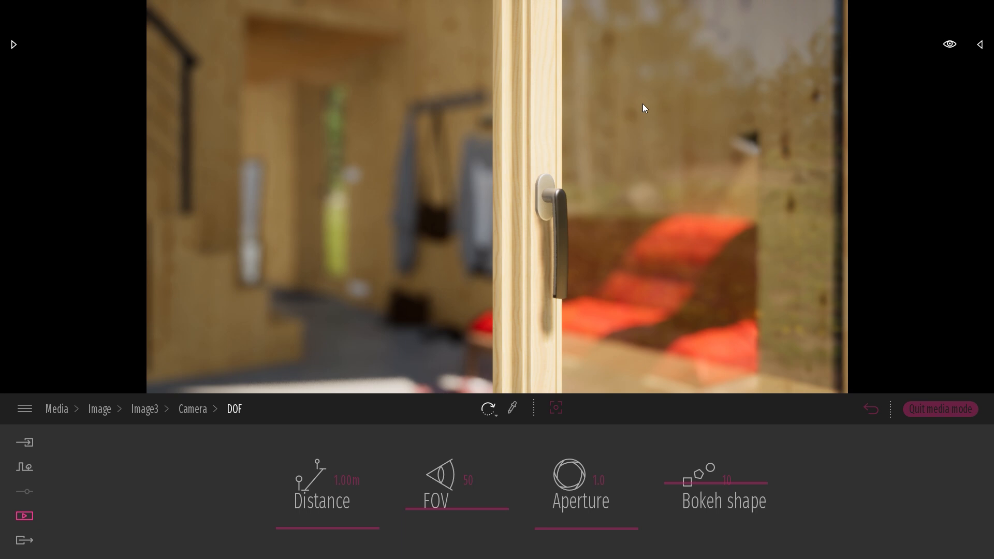
mouse_move(412, 203)
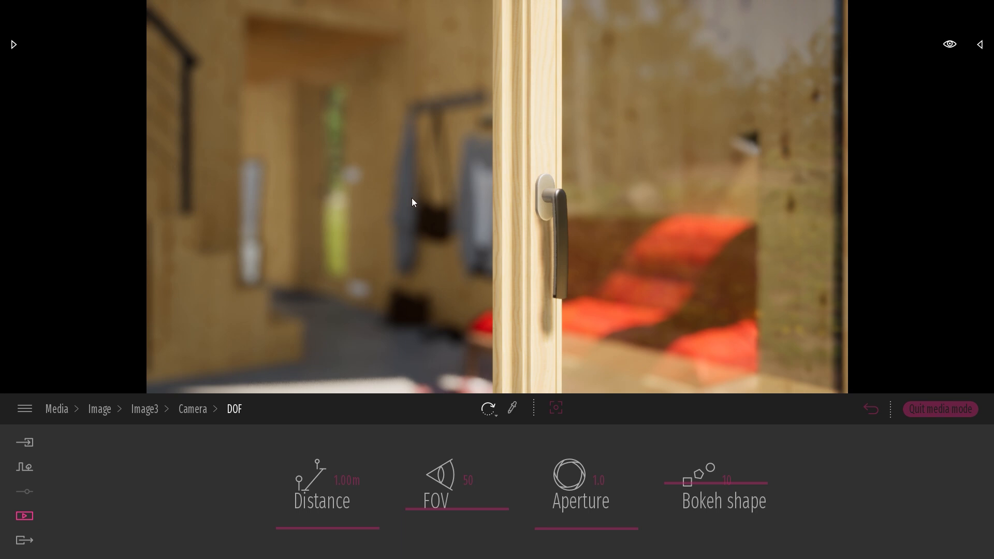